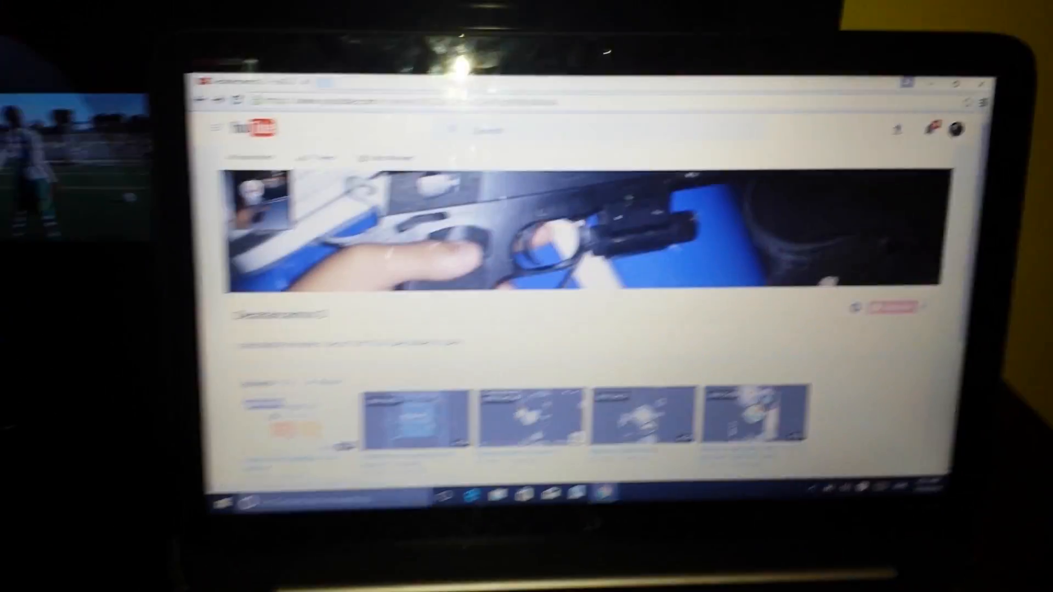
Show the account panel for the Desatancamos 2 channel via the profile avatar.
{"action": "left_click", "coordinate": [958, 131]}
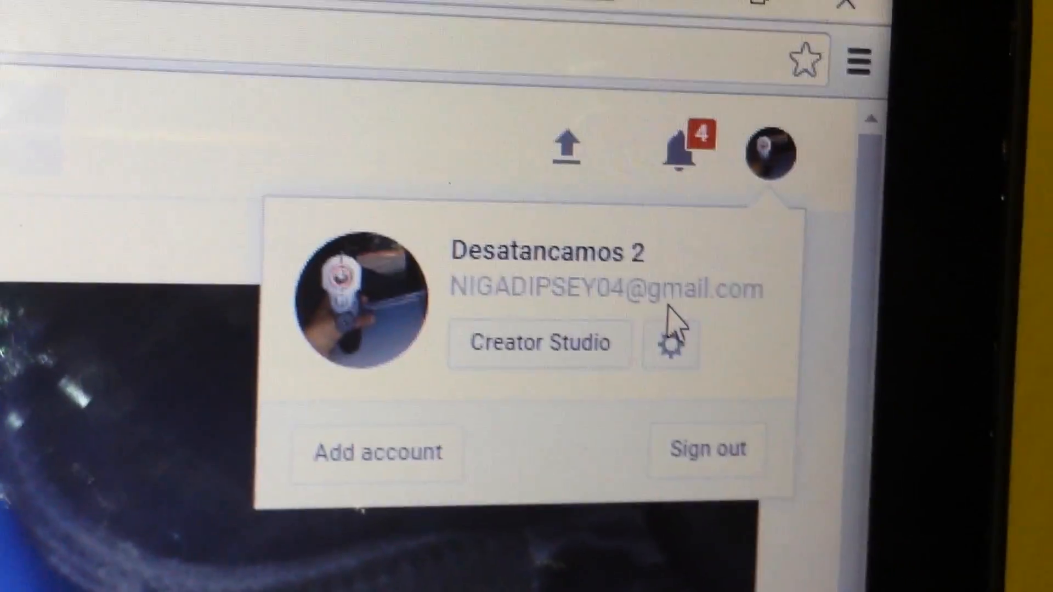
{"action": "mouse_move", "coordinate": [669, 346]}
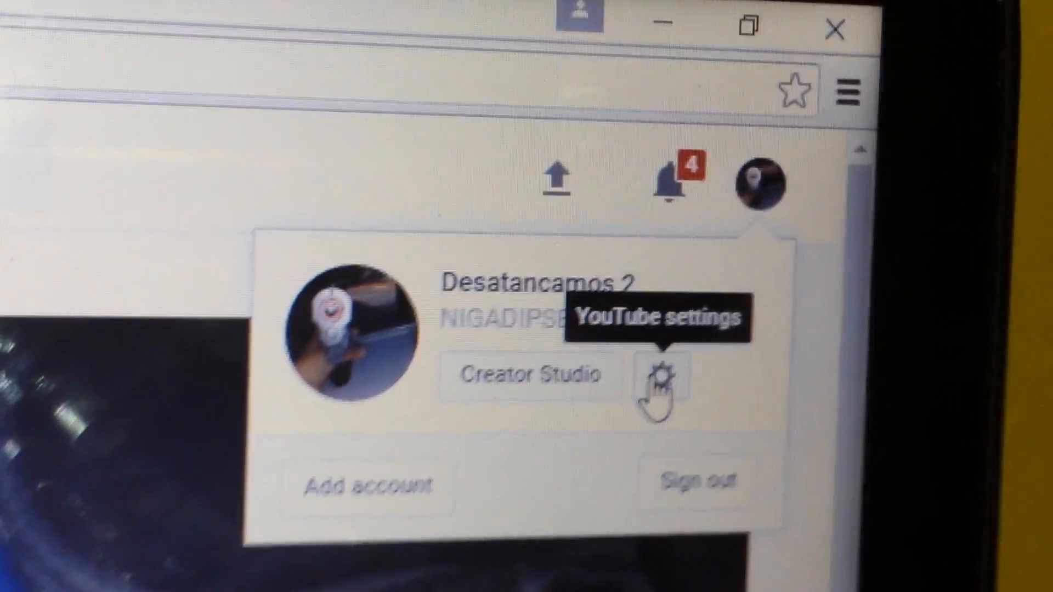
{"action": "left_click", "coordinate": [662, 376]}
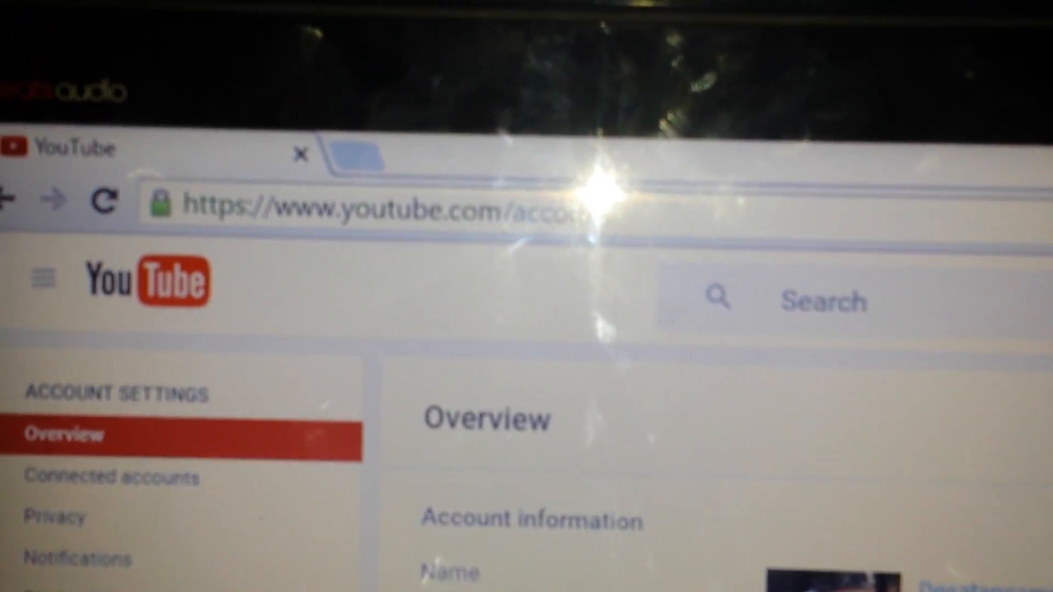
{"action": "scroll", "scroll_direction": "down", "scroll_amount": 3}
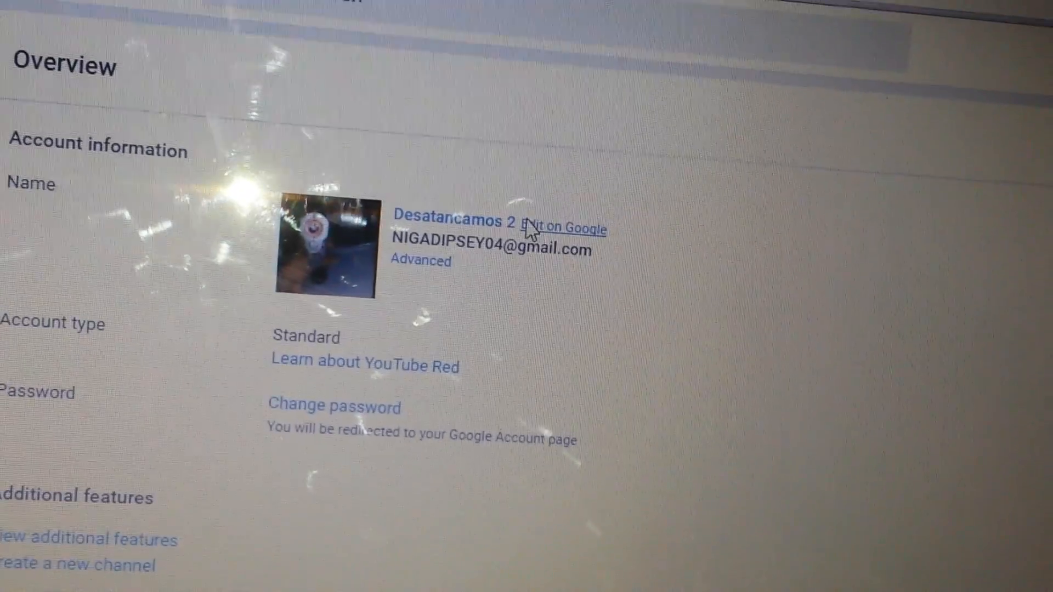
Bring up the Google name editor with first name Desatancamos and last name 2.
{"action": "left_click", "coordinate": [565, 222]}
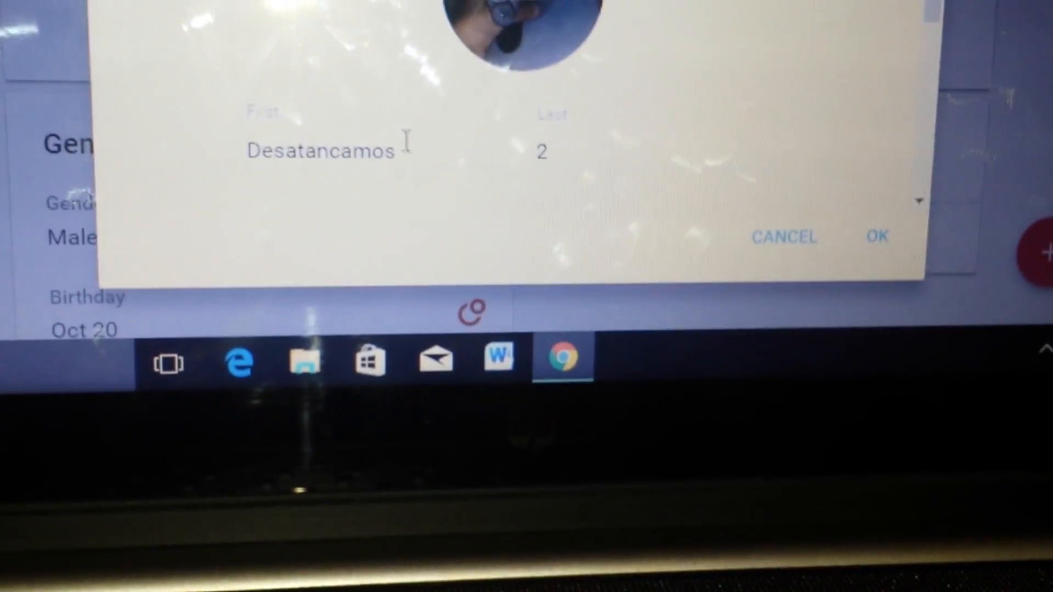